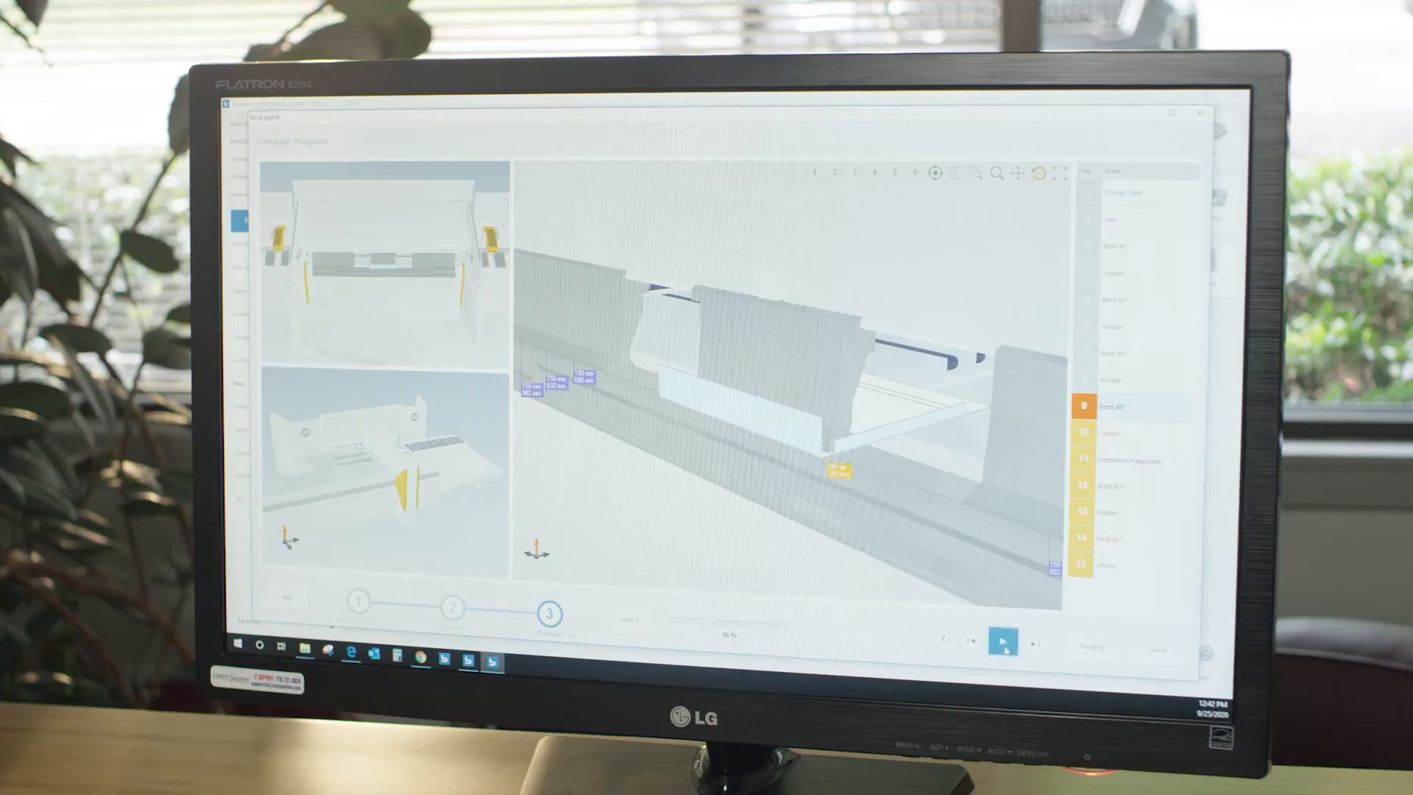
# - Play the simulation of bend step 9, the 90° bend, in the Simulate Program view
pyautogui.click(1002, 641)
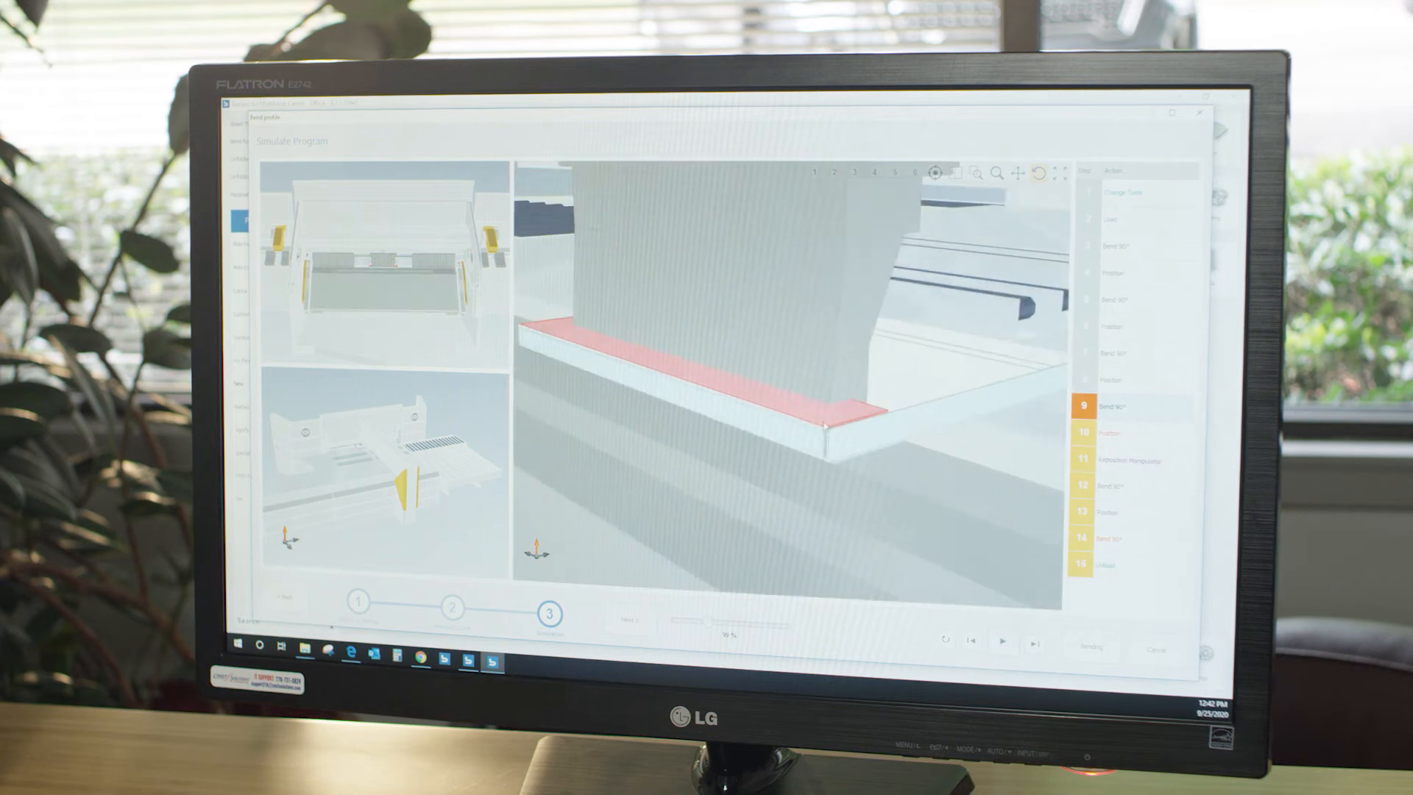